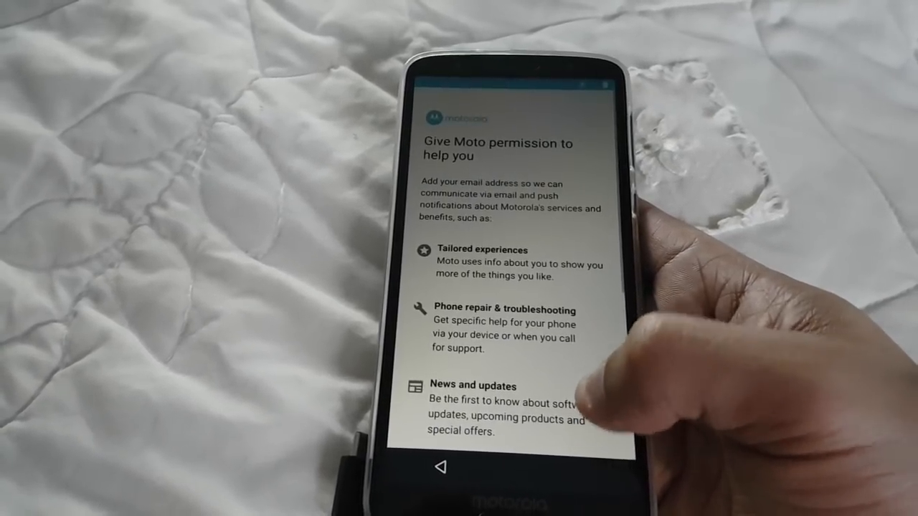
pyautogui.scroll(-3)
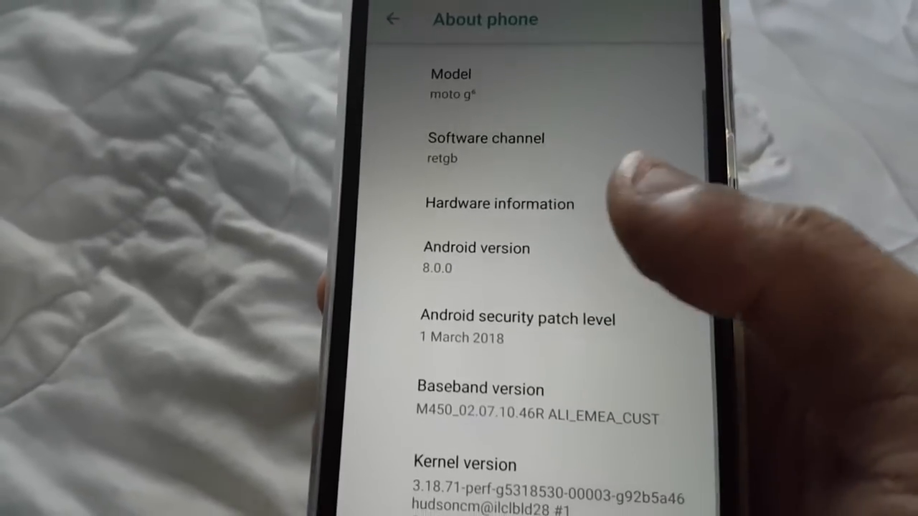
pyautogui.scroll(-3)
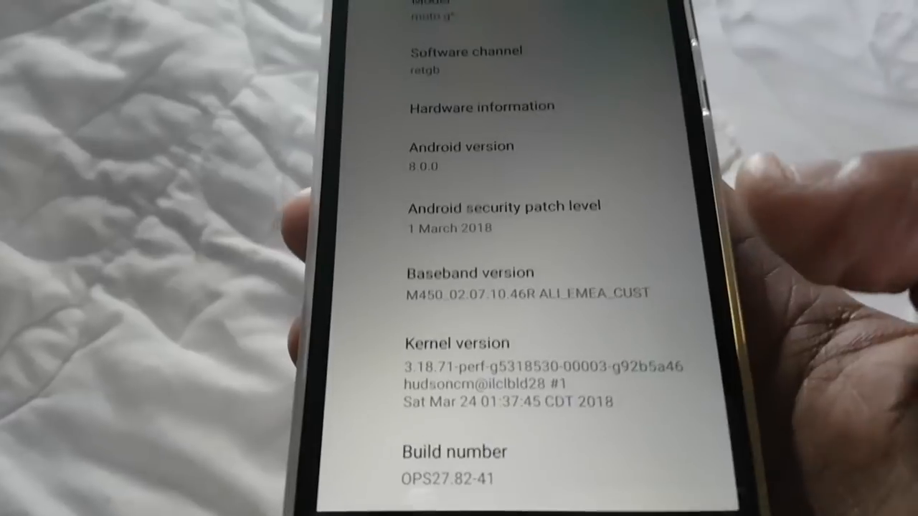